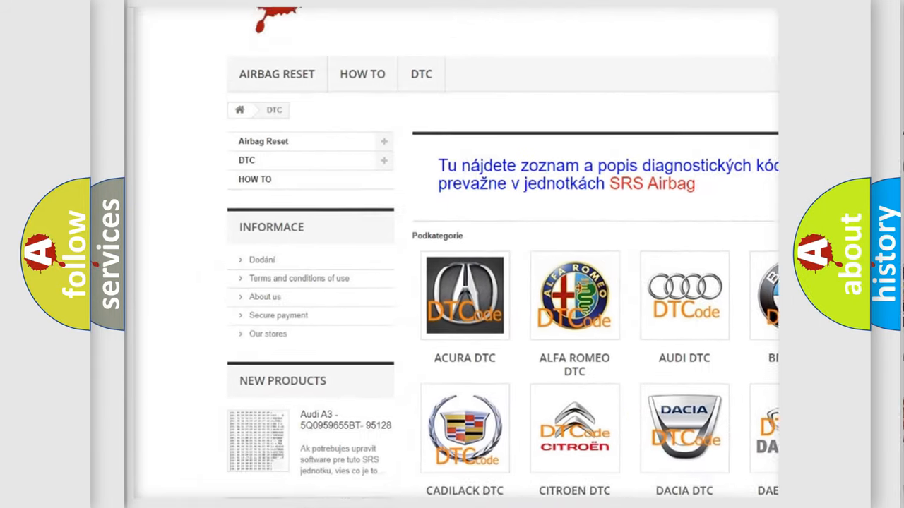
pyautogui.scroll(-3)
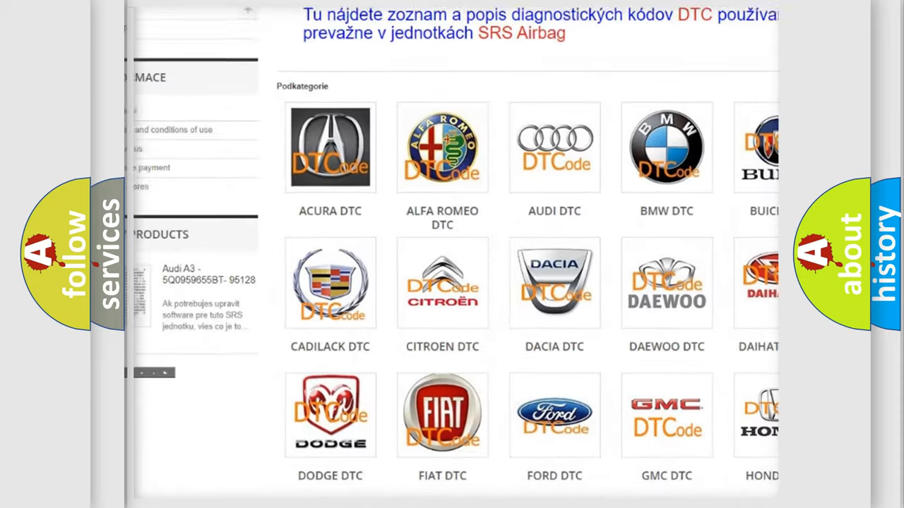
pyautogui.scroll(-3)
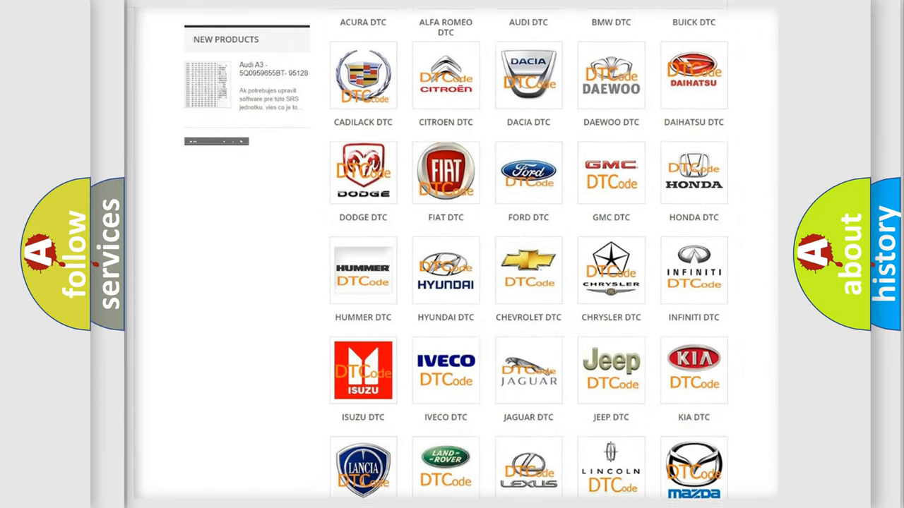
pyautogui.scroll(-3)
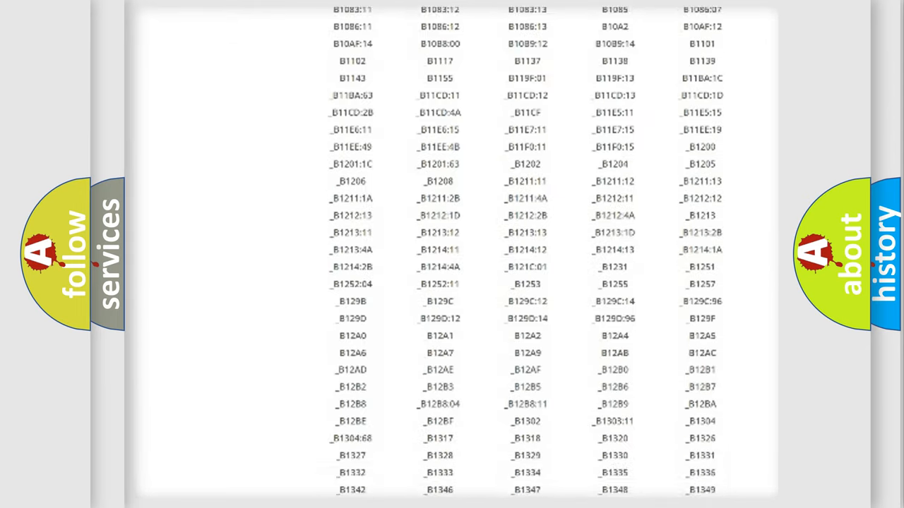
pyautogui.scroll(-3)
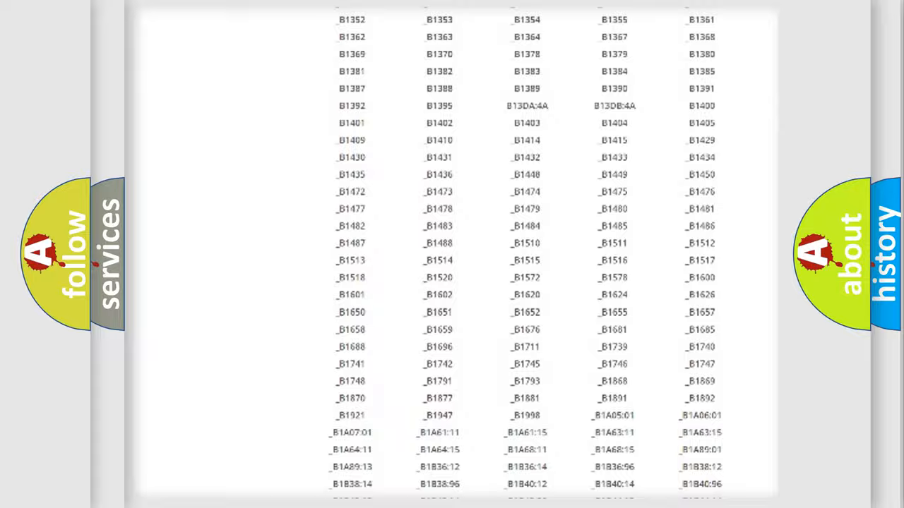